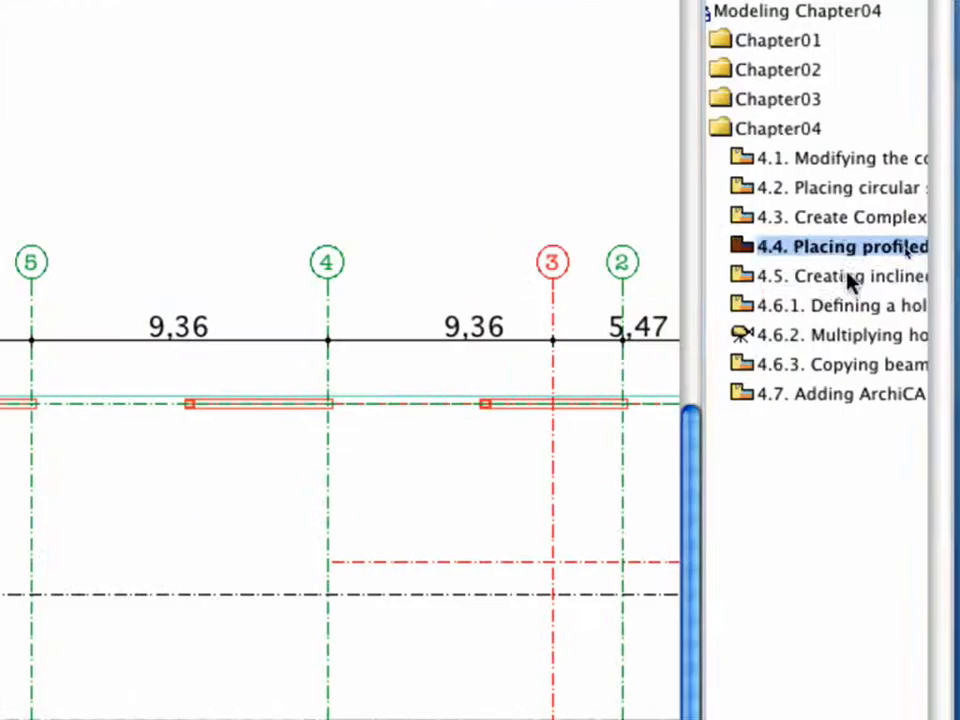
# - Open the '4.5 Creating inclined beams' view from the Navigator
pyautogui.click(840, 276)
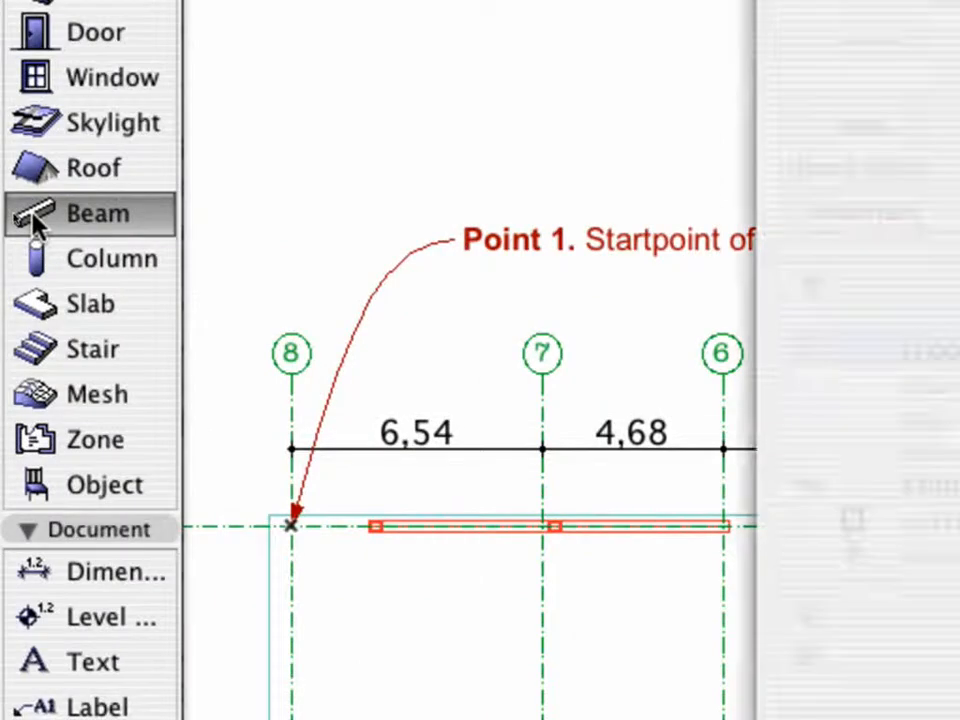
# - Set beam defaults to 0,70 height, 0,00 offsets and an inclined beam at 20° slope
pyautogui.doubleClick(98, 212)
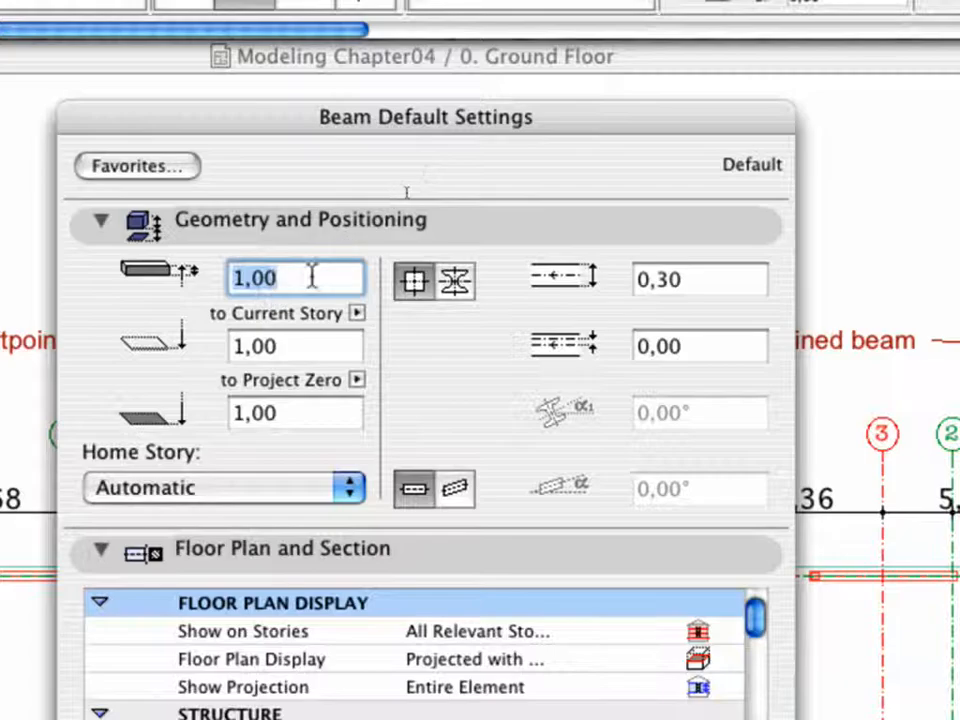
pyautogui.write('0,70')
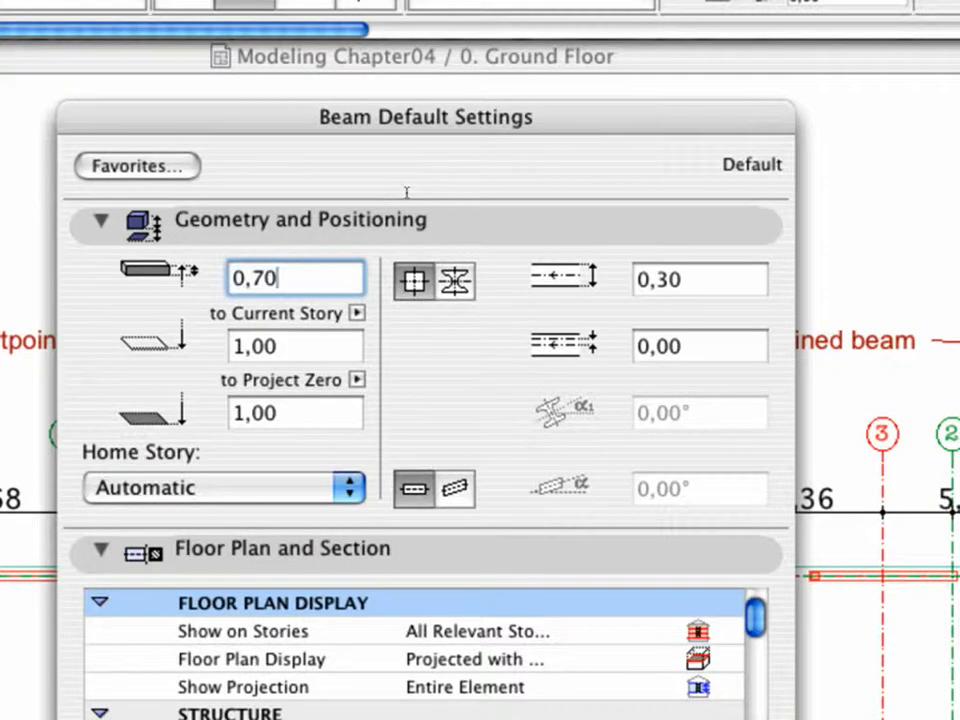
pyautogui.click(700, 280)
pyautogui.write('0')
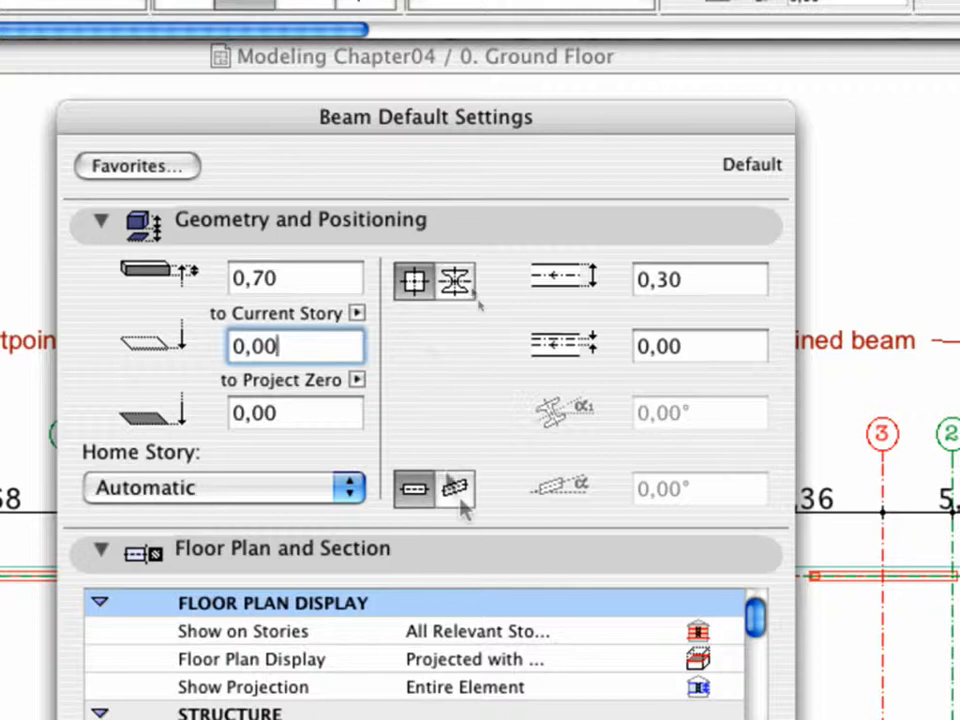
pyautogui.click(454, 488)
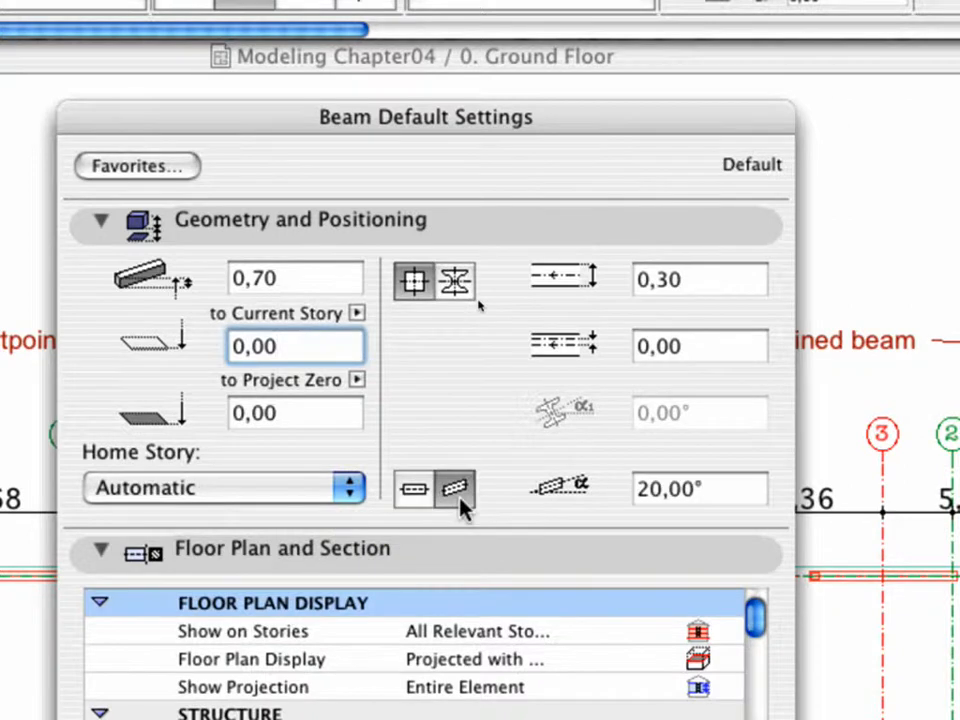
pyautogui.click(700, 488)
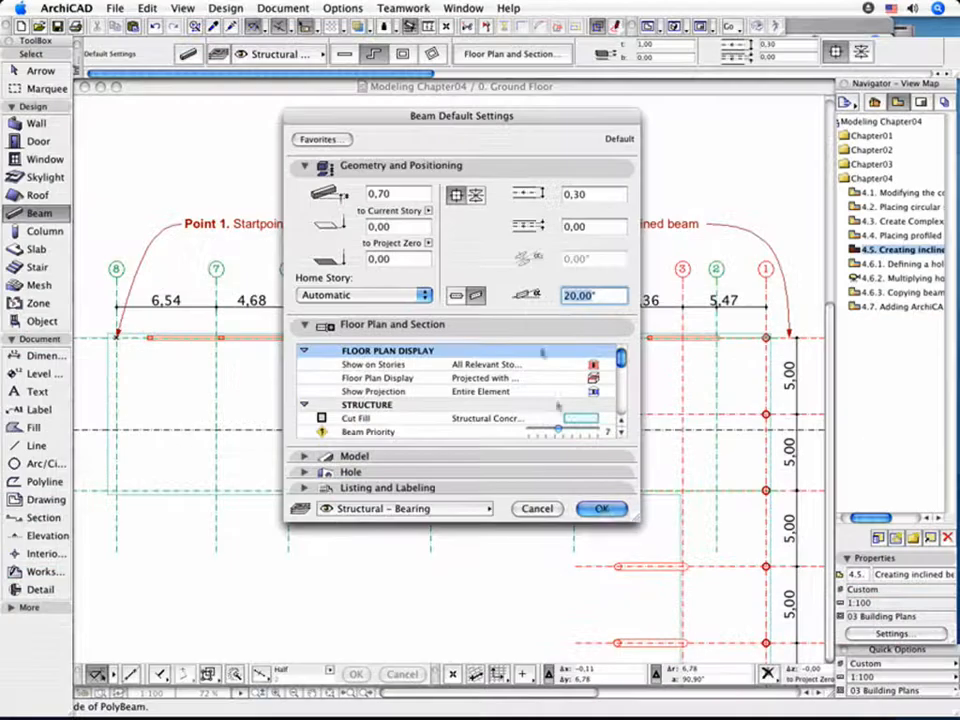
# - Accept the new beam defaults to return to the floor plan
pyautogui.click(600, 508)
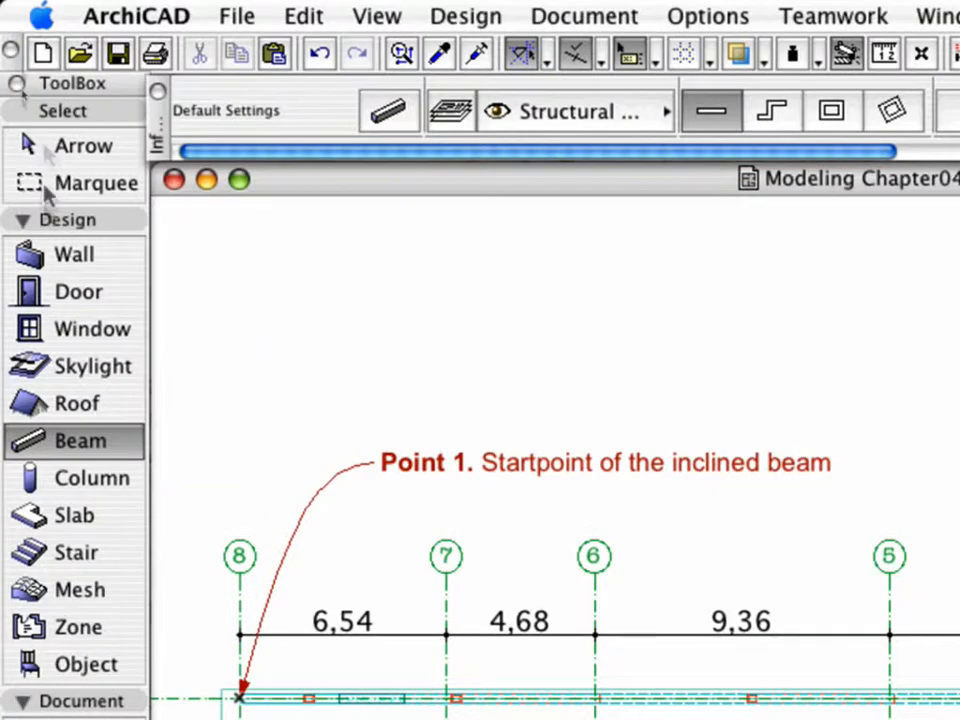
# - Draw a Marquee rectangle enclosing the inclined beam and the column row
pyautogui.click(96, 184)
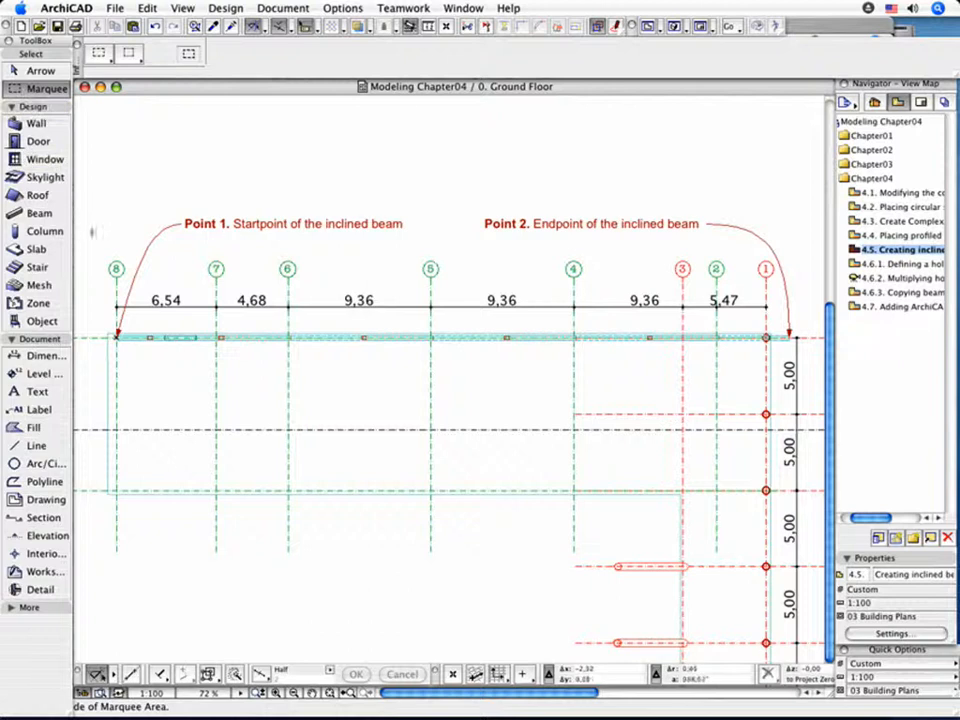
pyautogui.moveTo(92, 244); pyautogui.dragTo(568, 376)
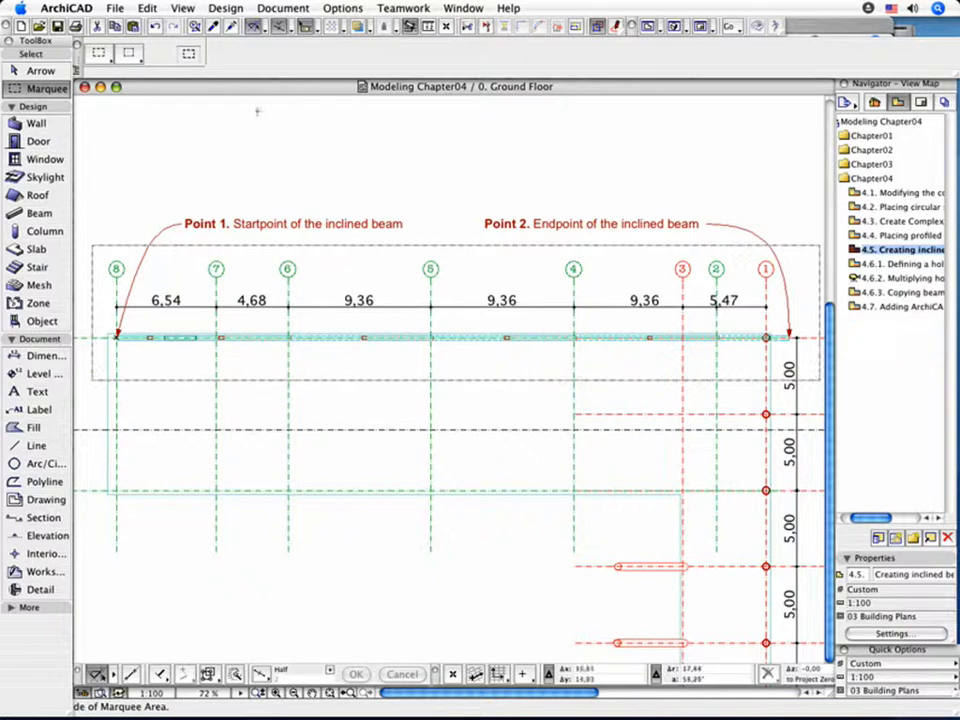
# - Show the marquee selection in 3D and render it in Hidden Line mode
pyautogui.click(182, 8)
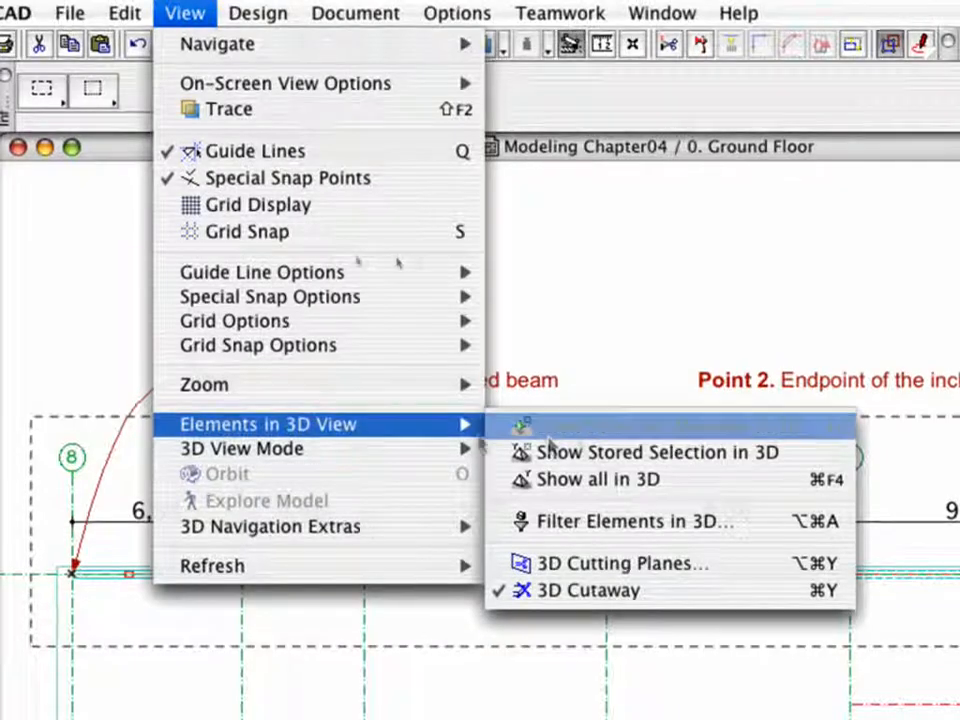
pyautogui.moveTo(664, 424)
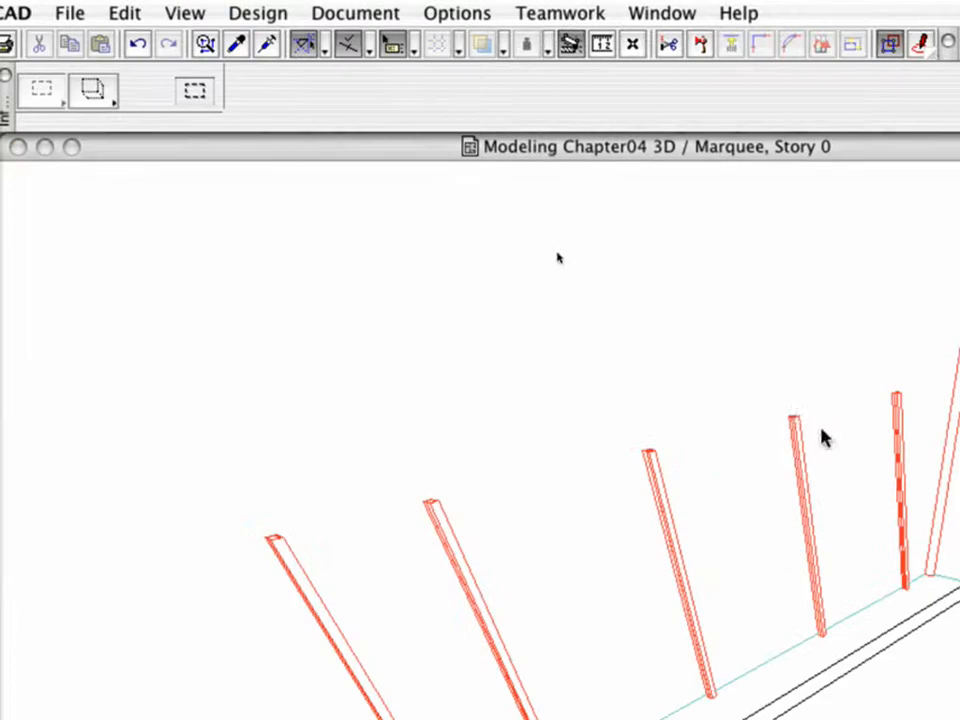
pyautogui.click(184, 12)
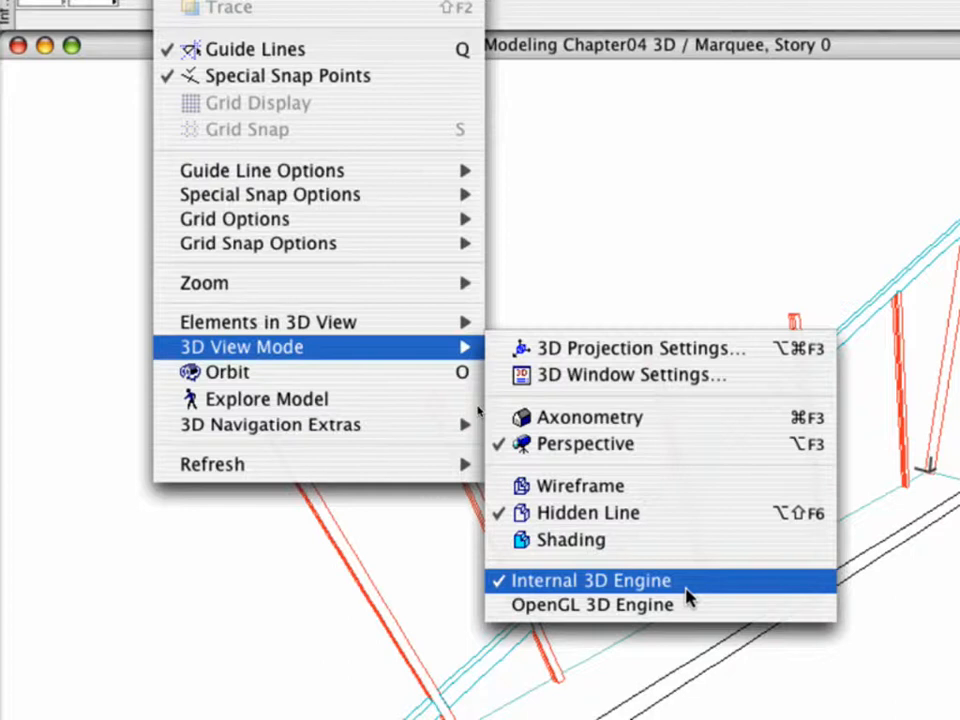
pyautogui.moveTo(688, 528)
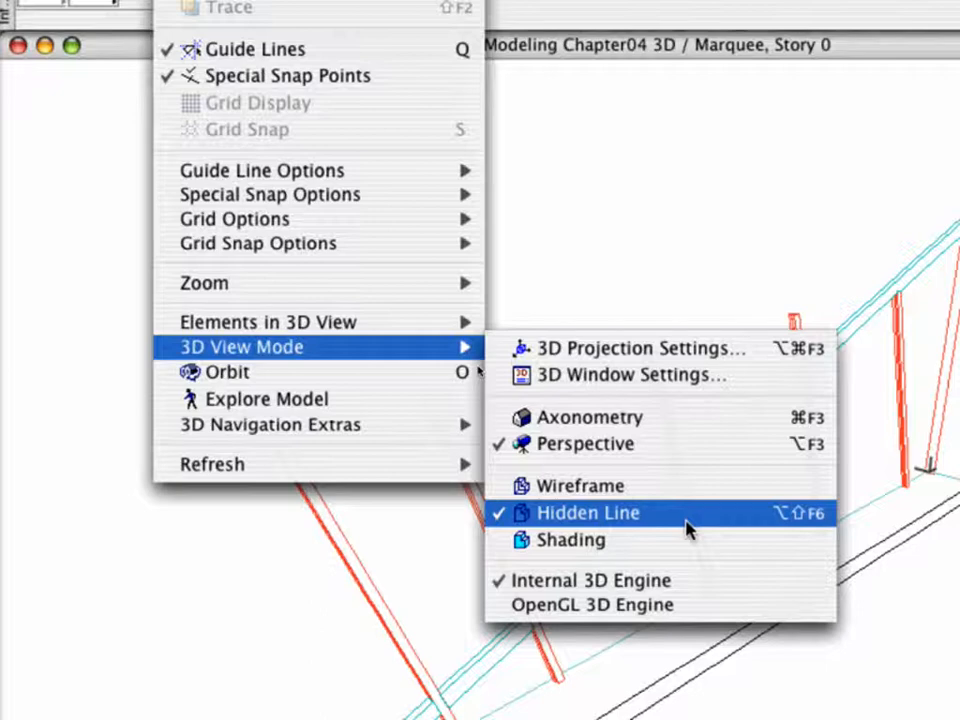
pyautogui.click(588, 512)
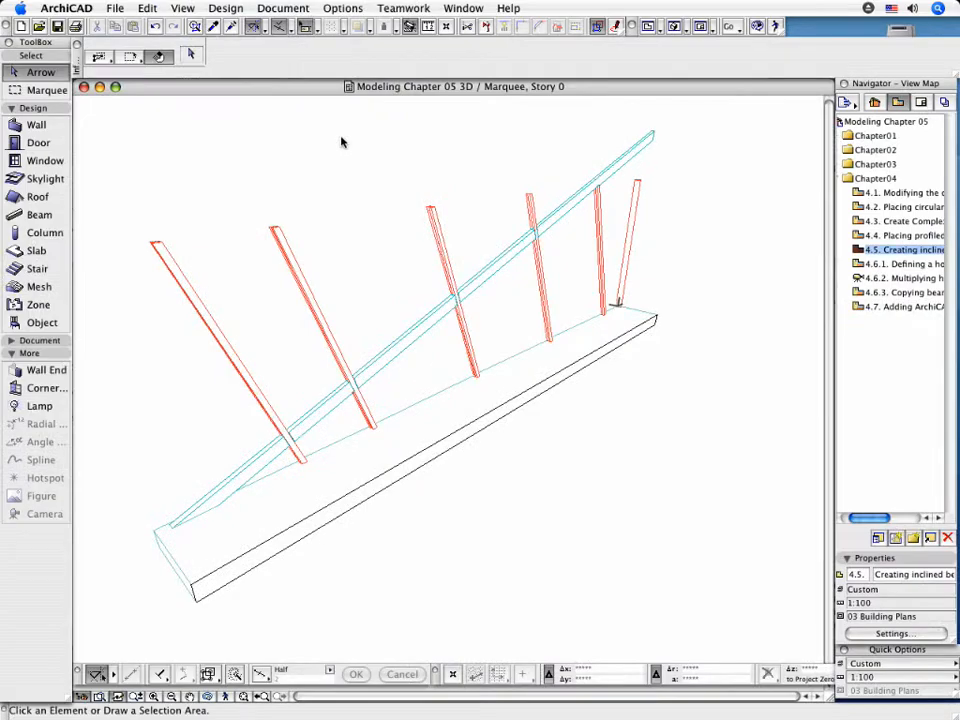
# - Set the 3D projection to a parallel Side view preset and apply it
pyautogui.click(182, 8)
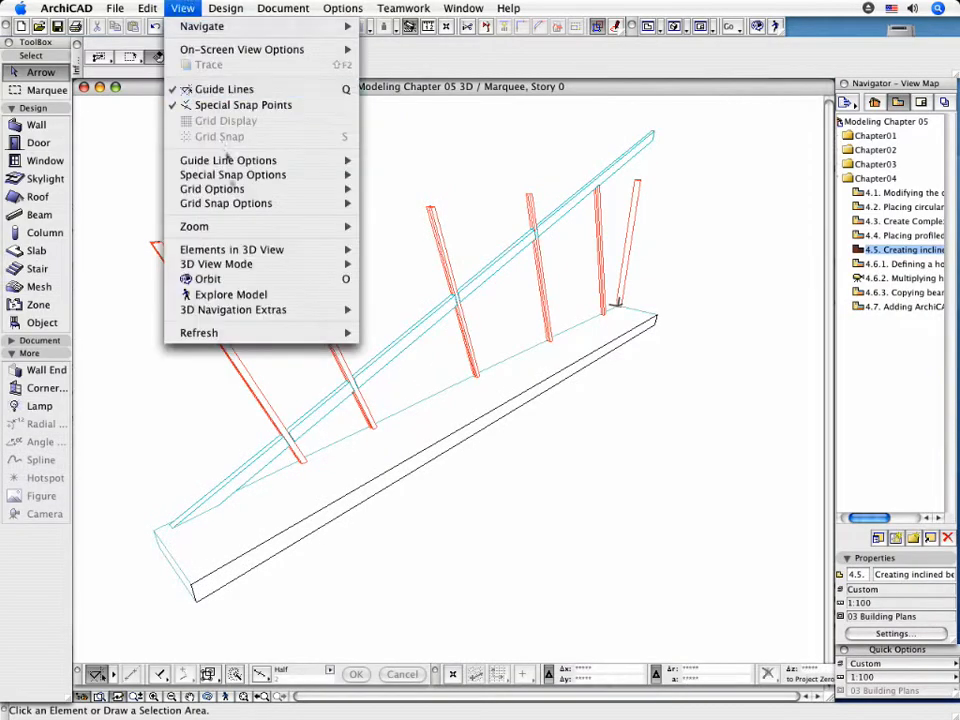
pyautogui.moveTo(216, 264)
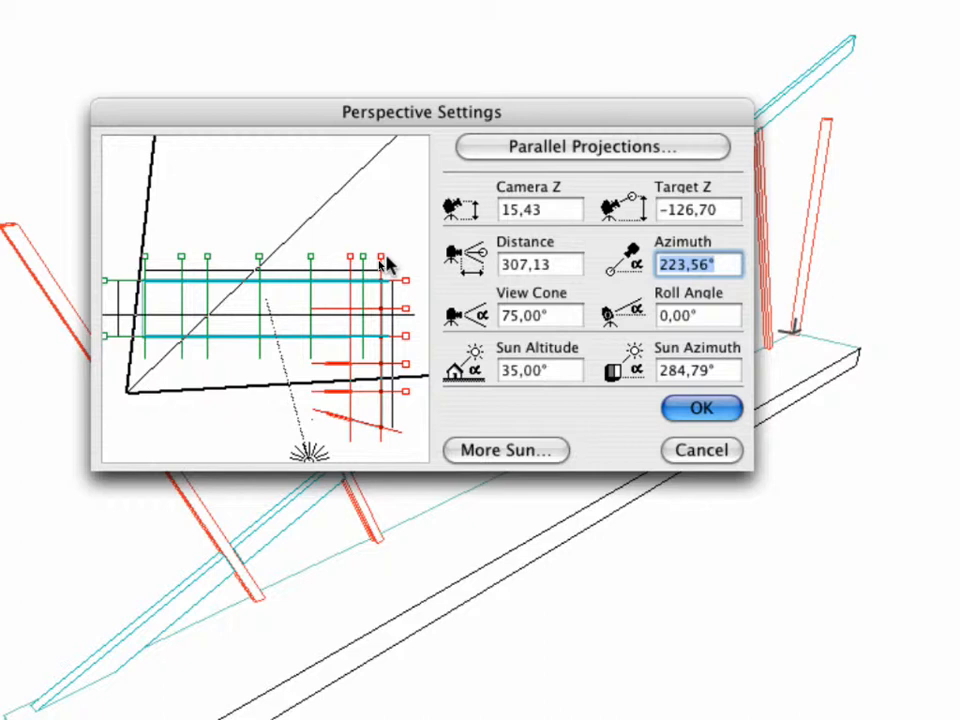
pyautogui.click(592, 146)
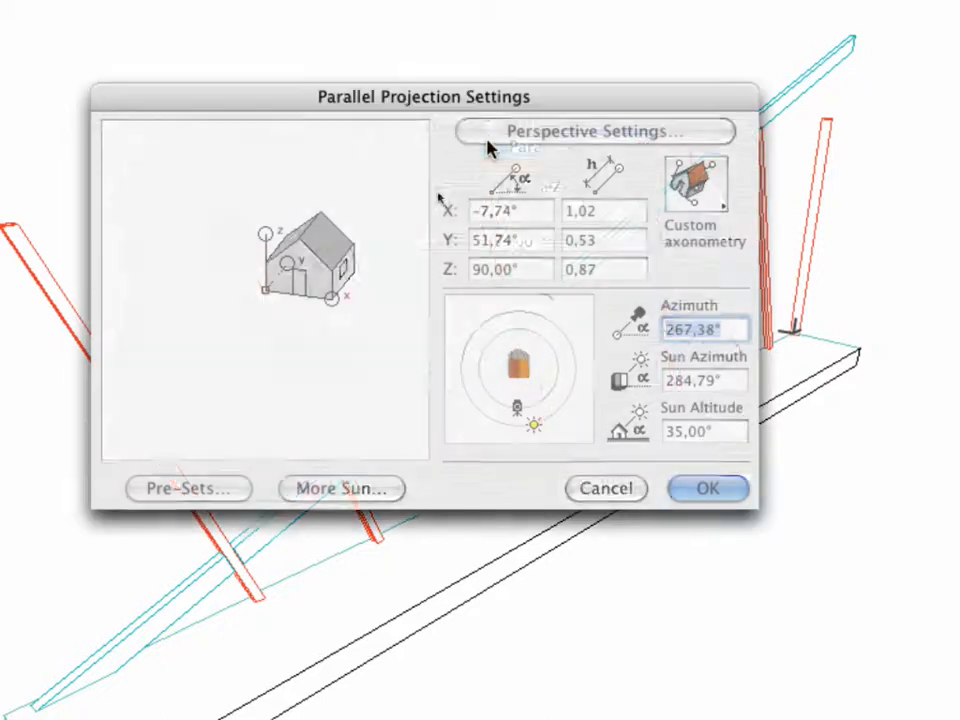
pyautogui.click(694, 184)
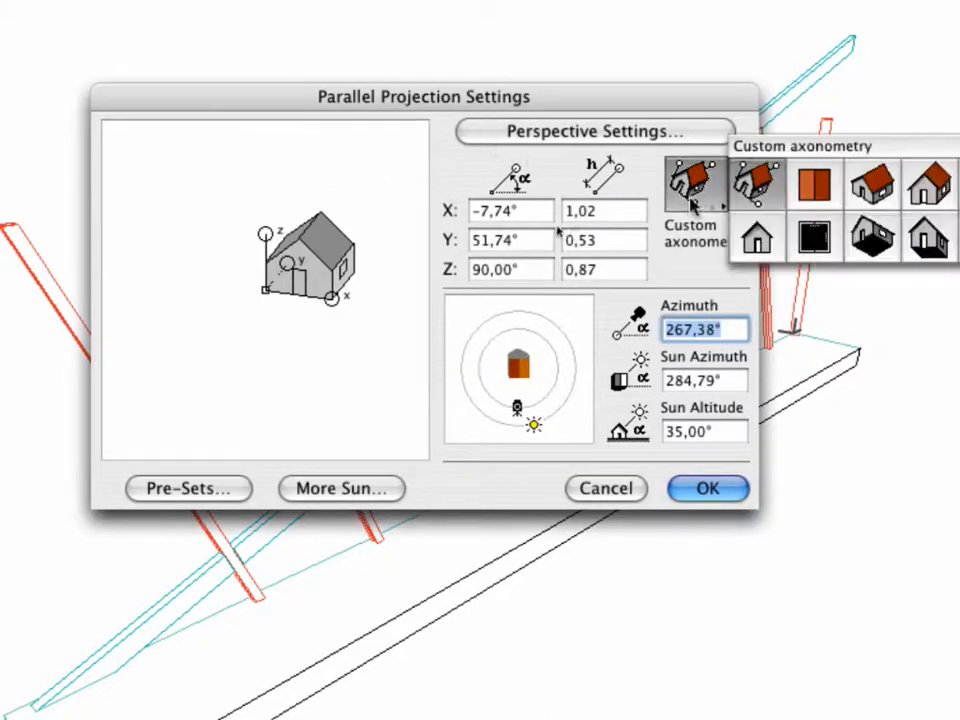
pyautogui.moveTo(756, 236)
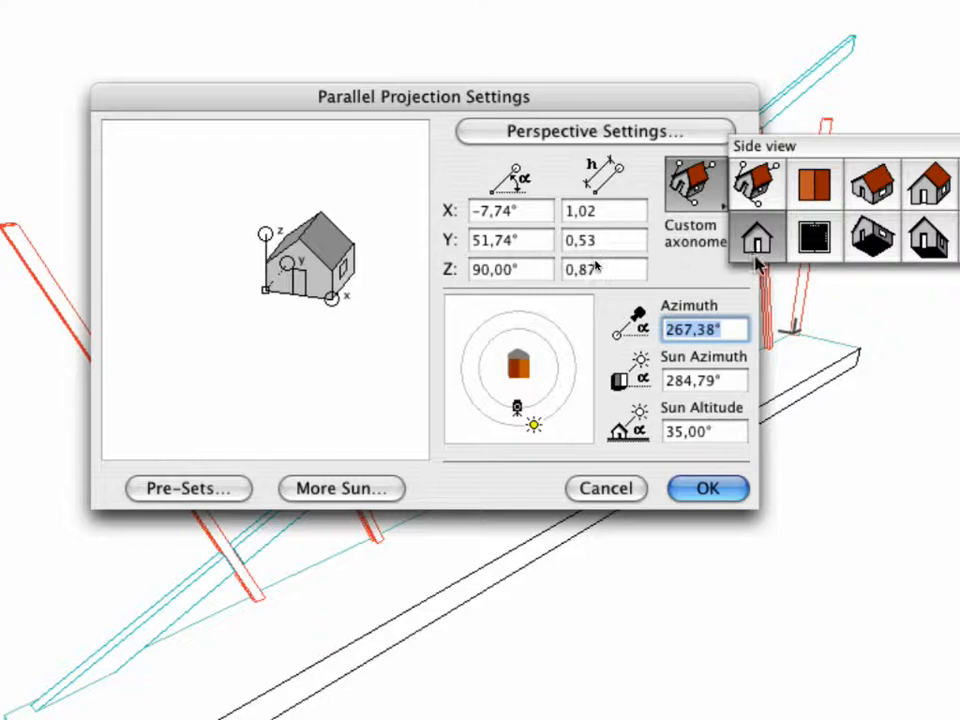
pyautogui.click(758, 236)
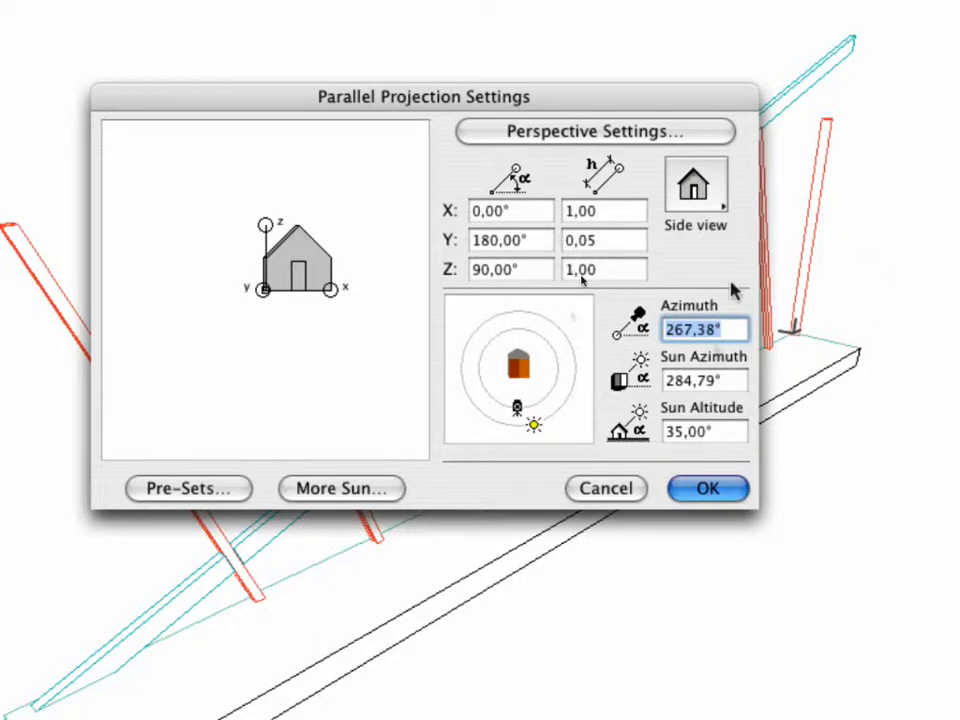
pyautogui.click(708, 488)
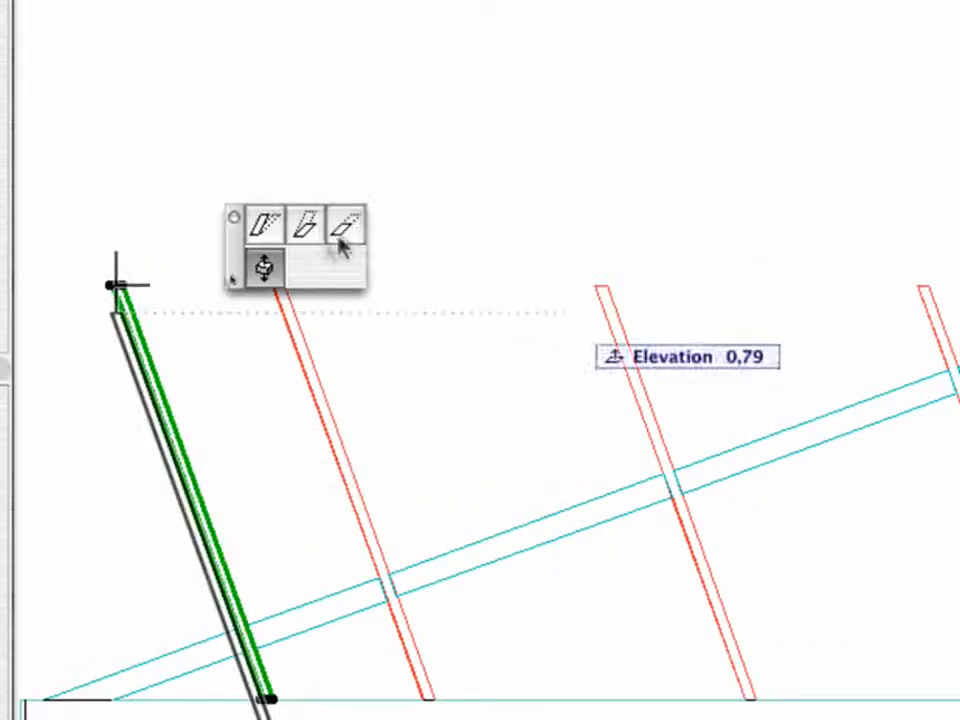
# - Stretch two column tops in the side view so they end at the beam's underside
pyautogui.click(344, 220)
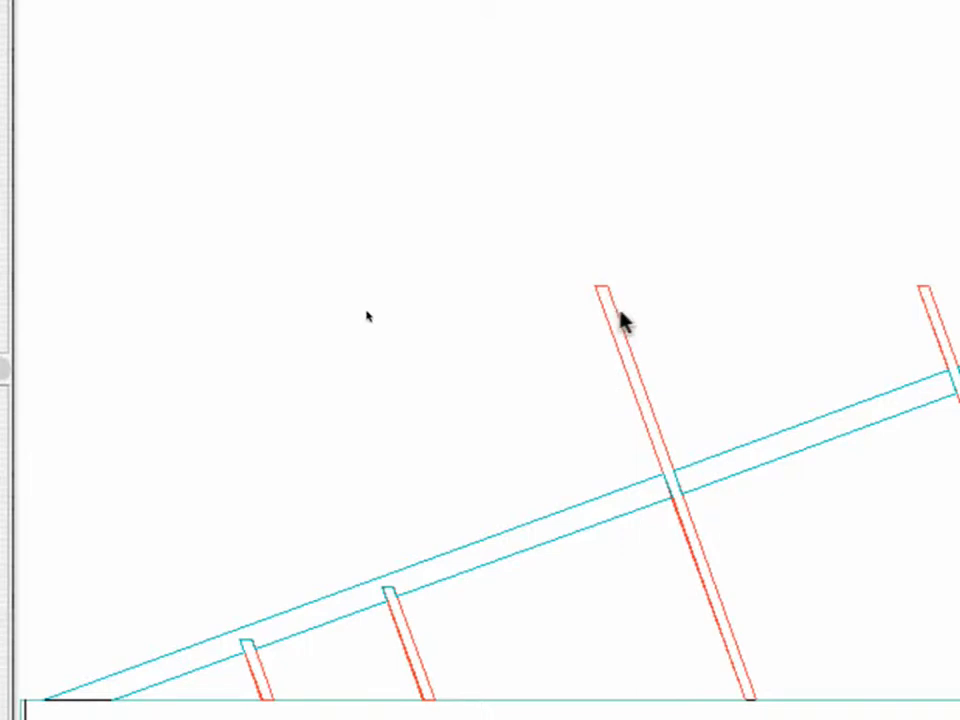
pyautogui.click(620, 320)
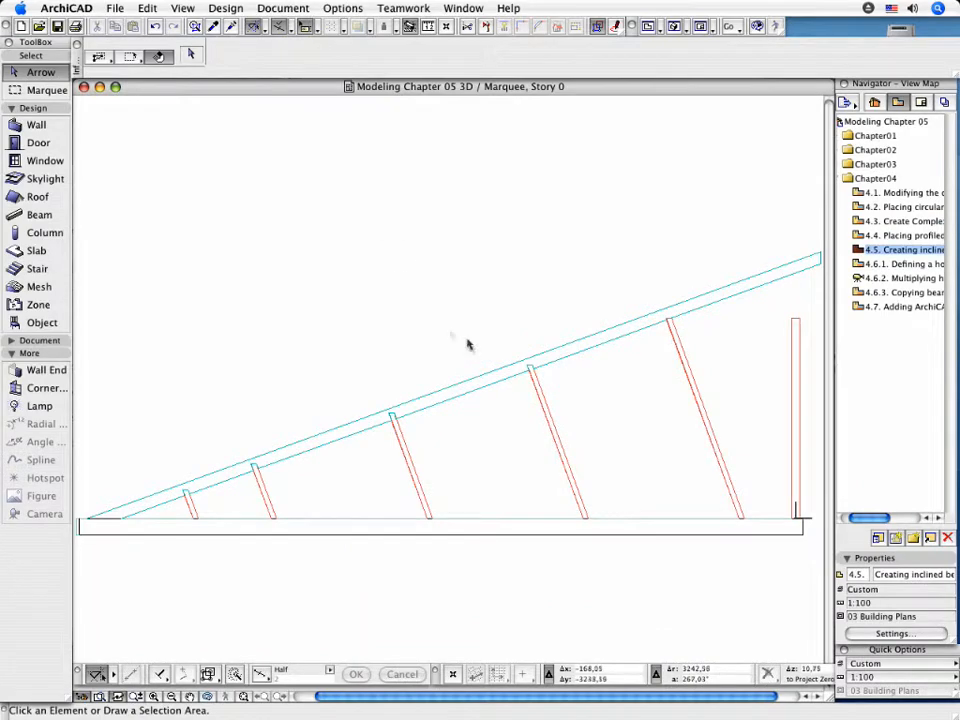
pyautogui.moveTo(474, 348)
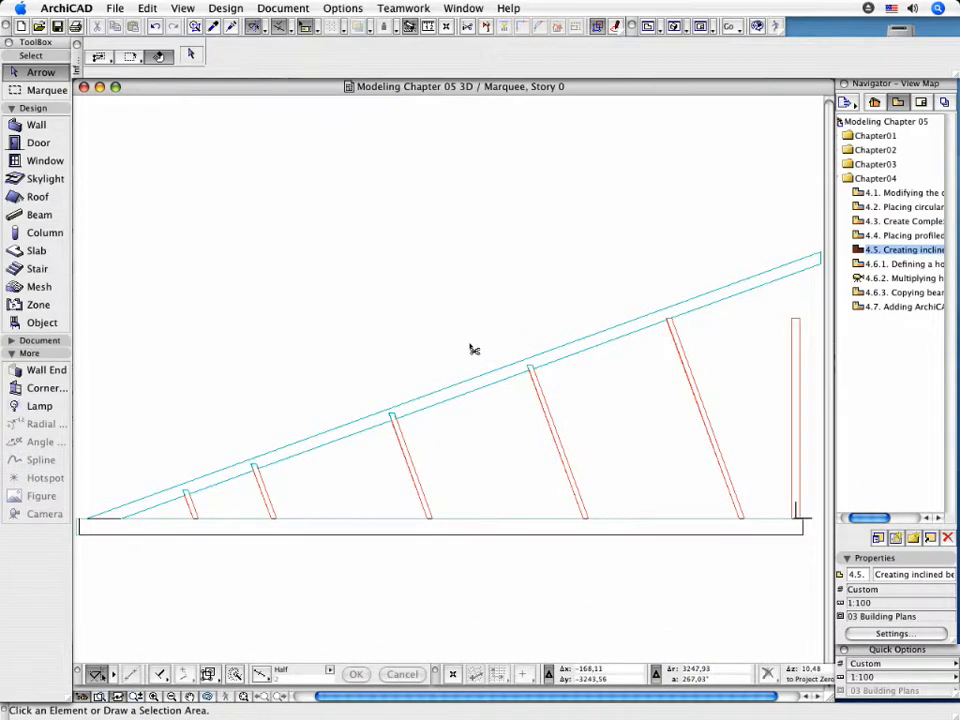
# - Select the beam and raise its Beam Priority slider from 7 to 9
pyautogui.click(480, 388)
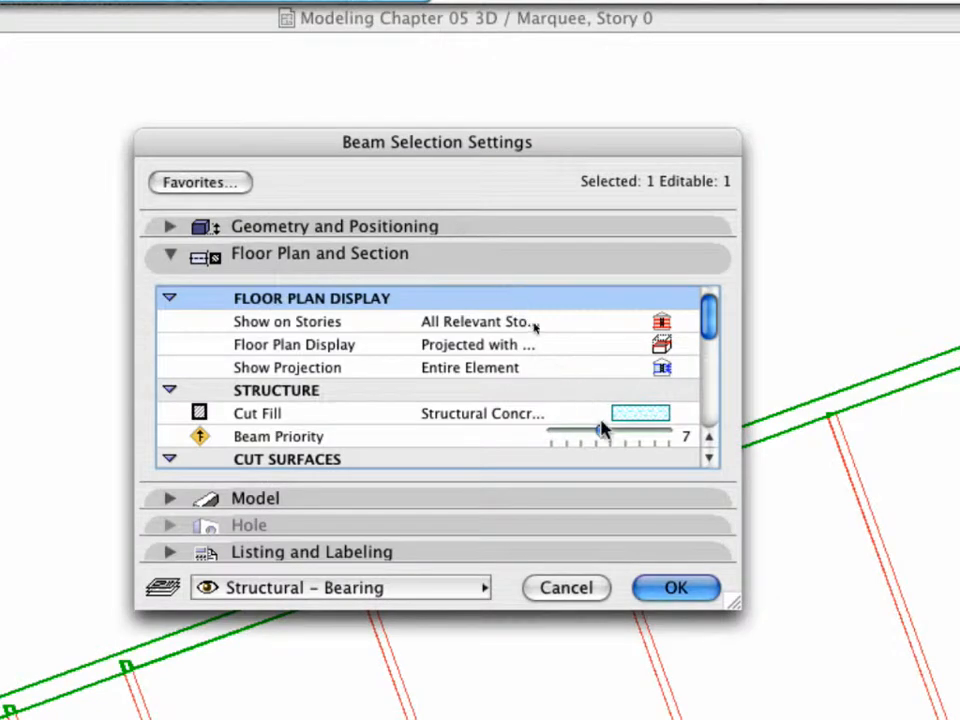
pyautogui.click(278, 436)
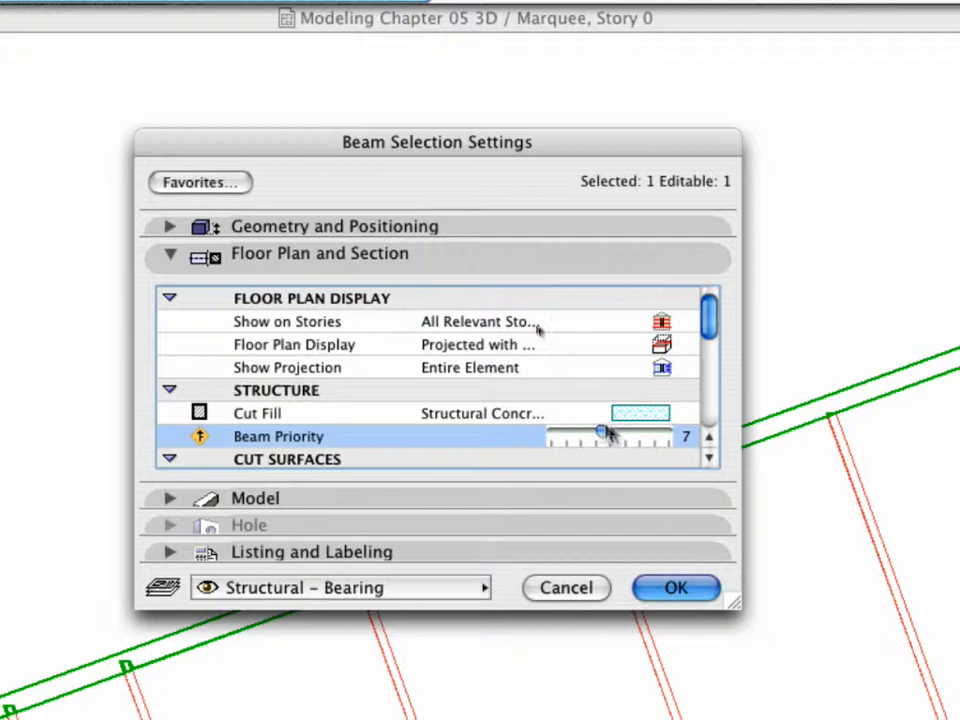
pyautogui.moveTo(604, 436); pyautogui.dragTo(616, 436)
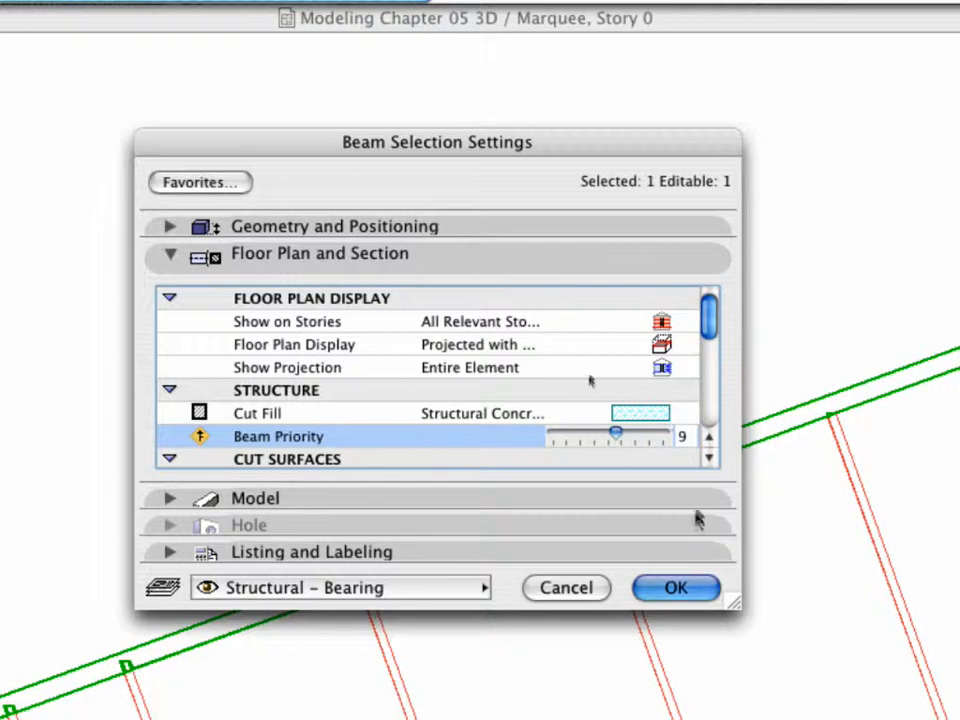
pyautogui.click(676, 588)
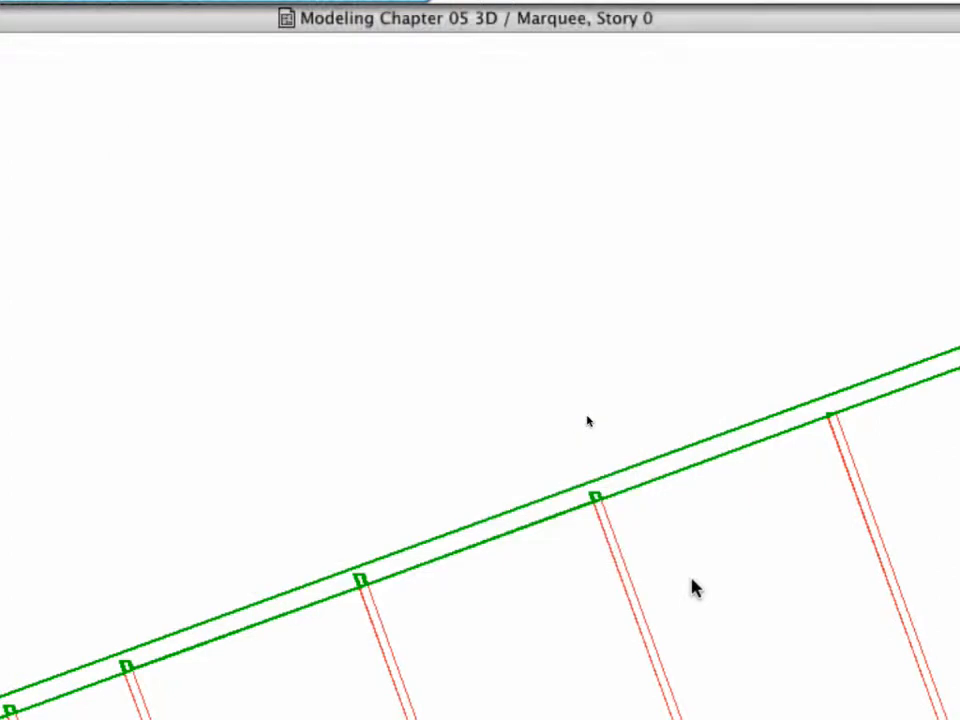